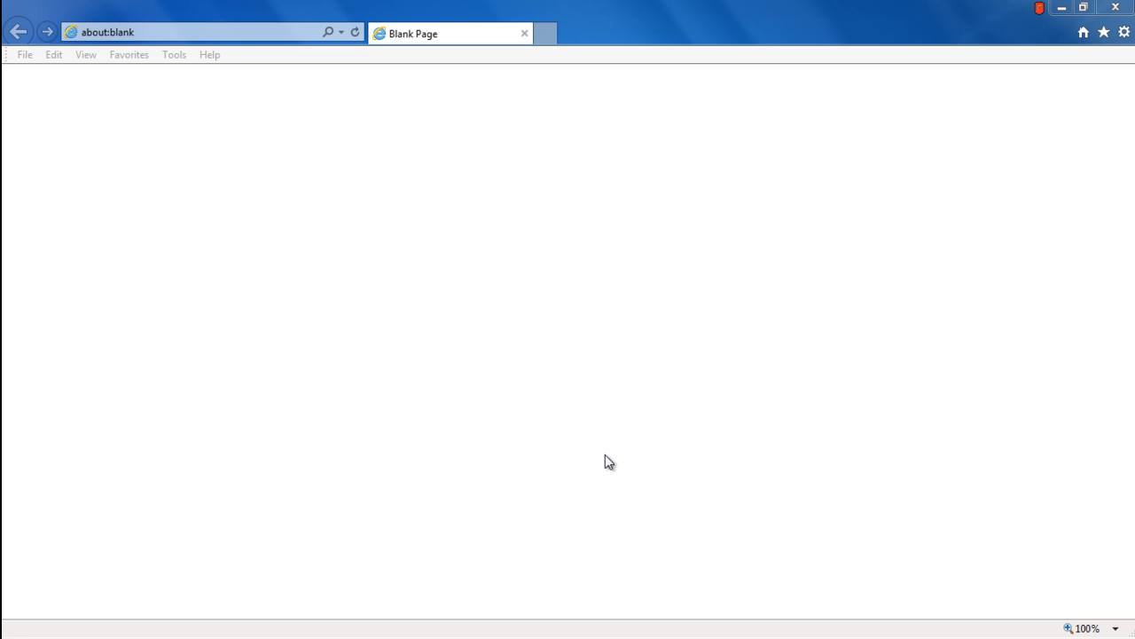
left_click(107, 32)
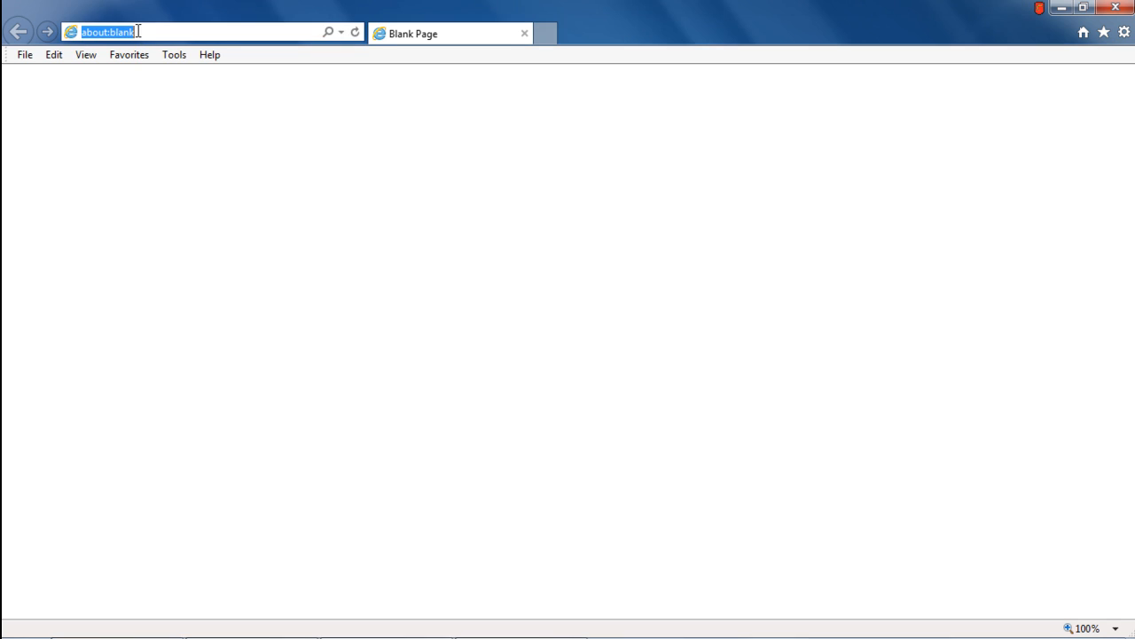
type("www.pcpitstop.com/testax.asp")
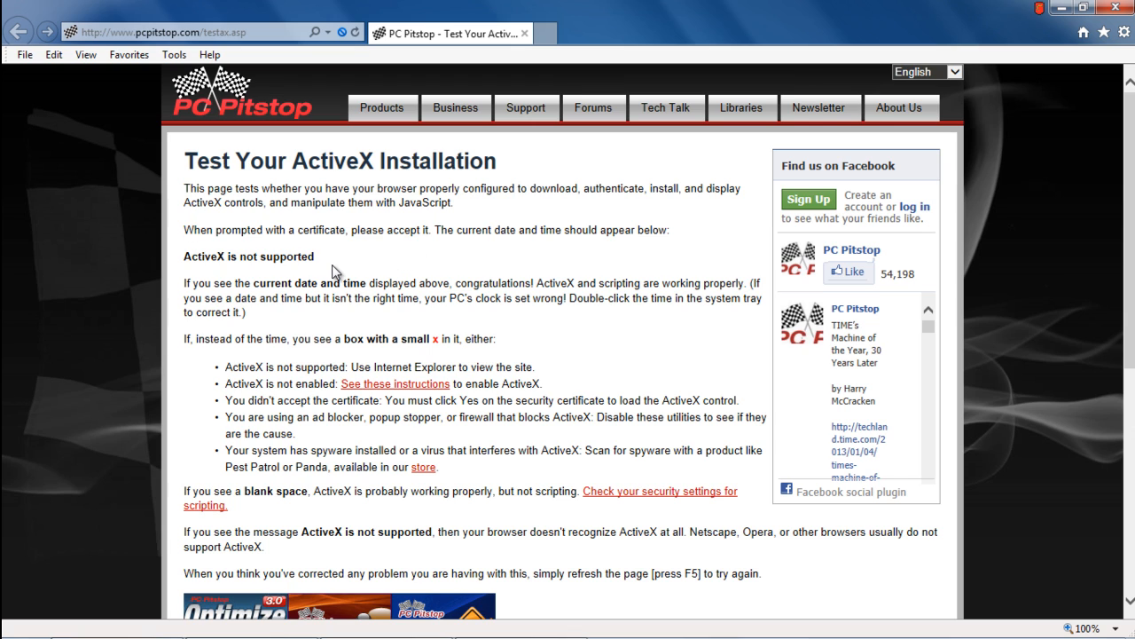
Reload the test page, allow the ActiveX script prompt, and reload once more
left_click(1123, 32)
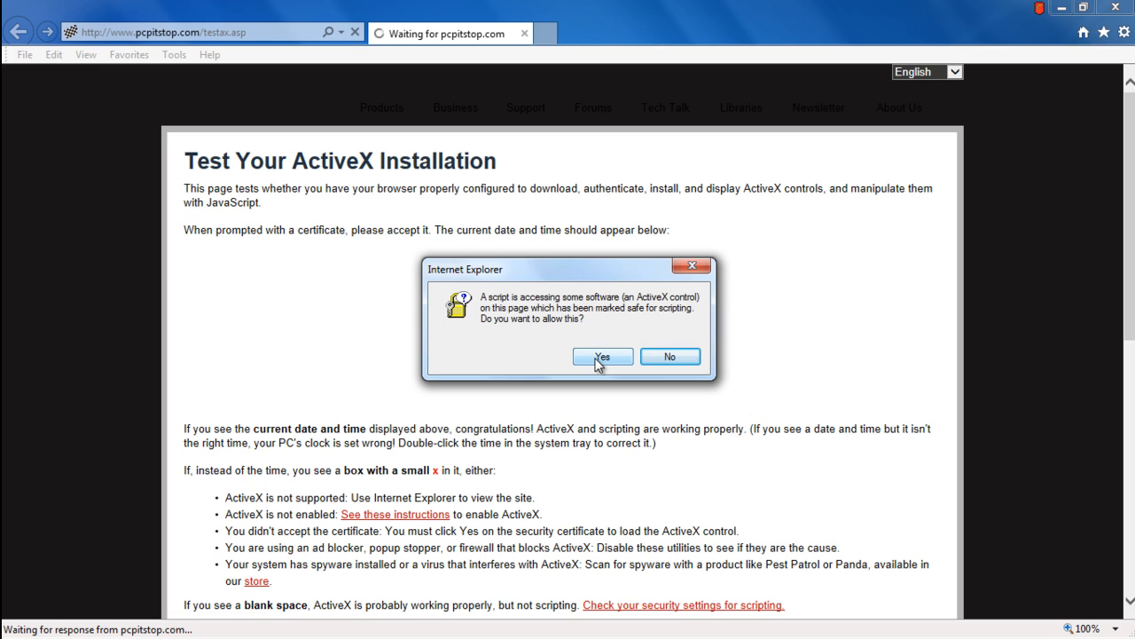
mouse_move(532, 329)
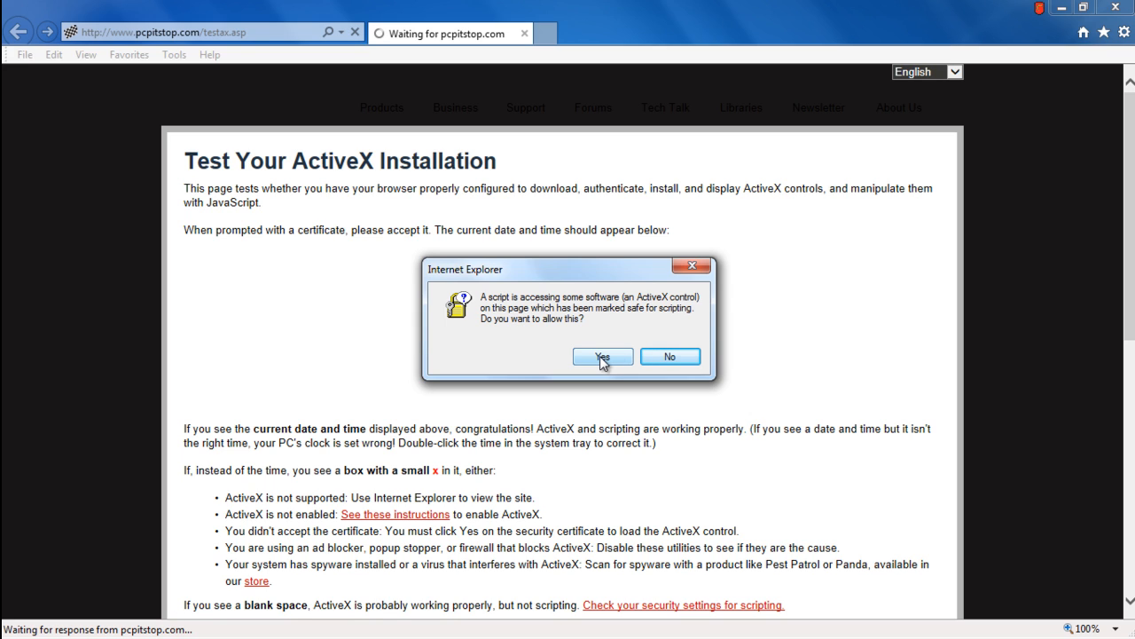
left_click(603, 355)
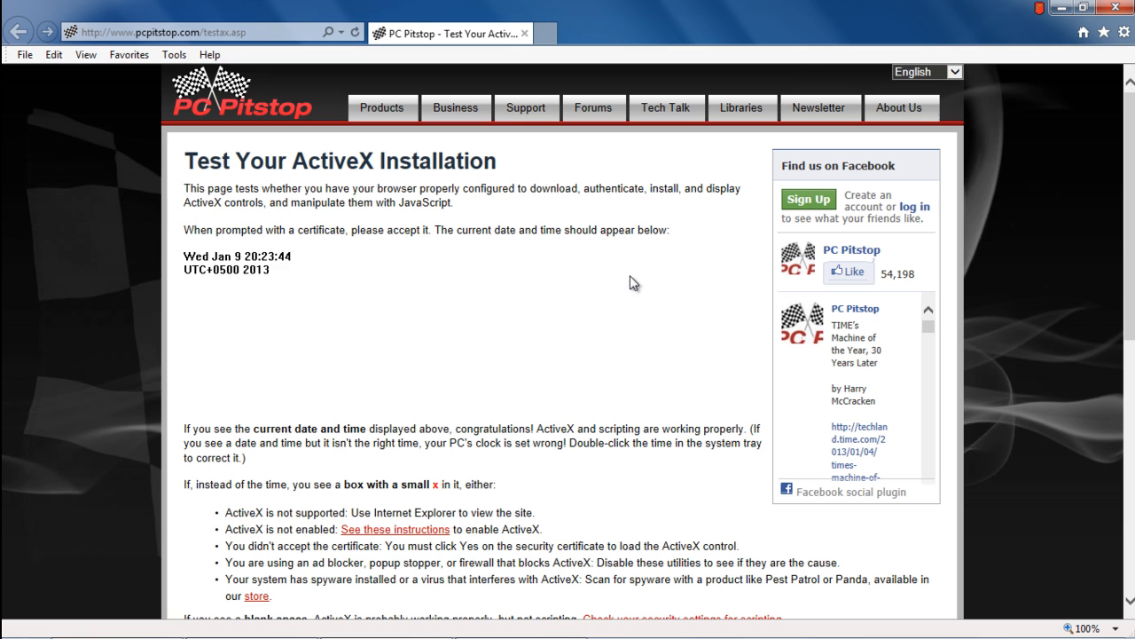
left_click(1123, 33)
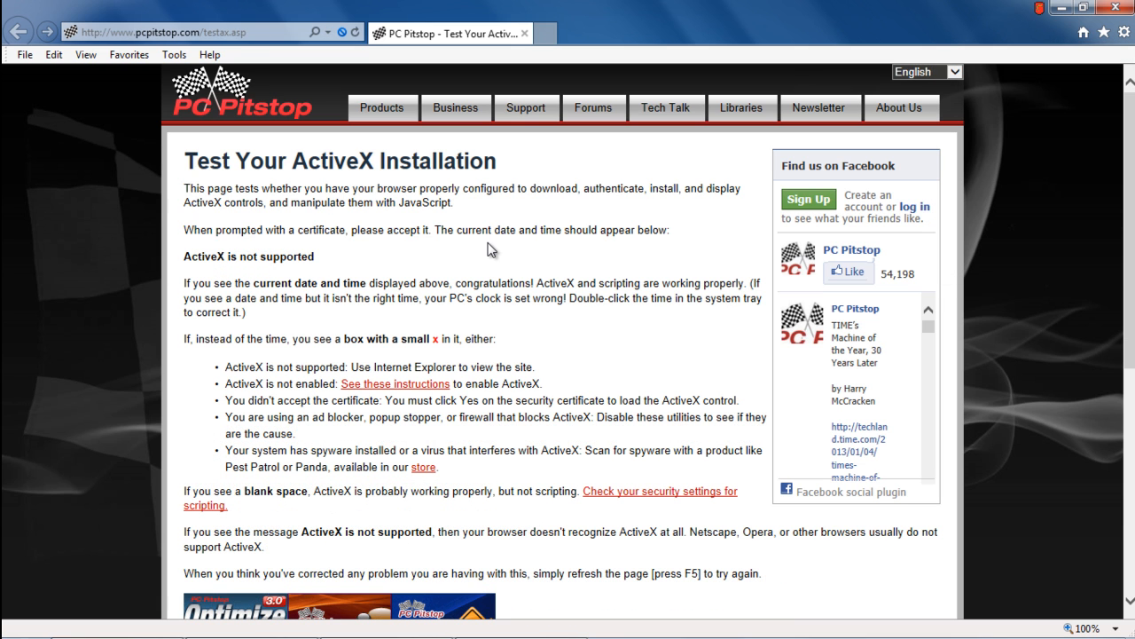
mouse_move(479, 226)
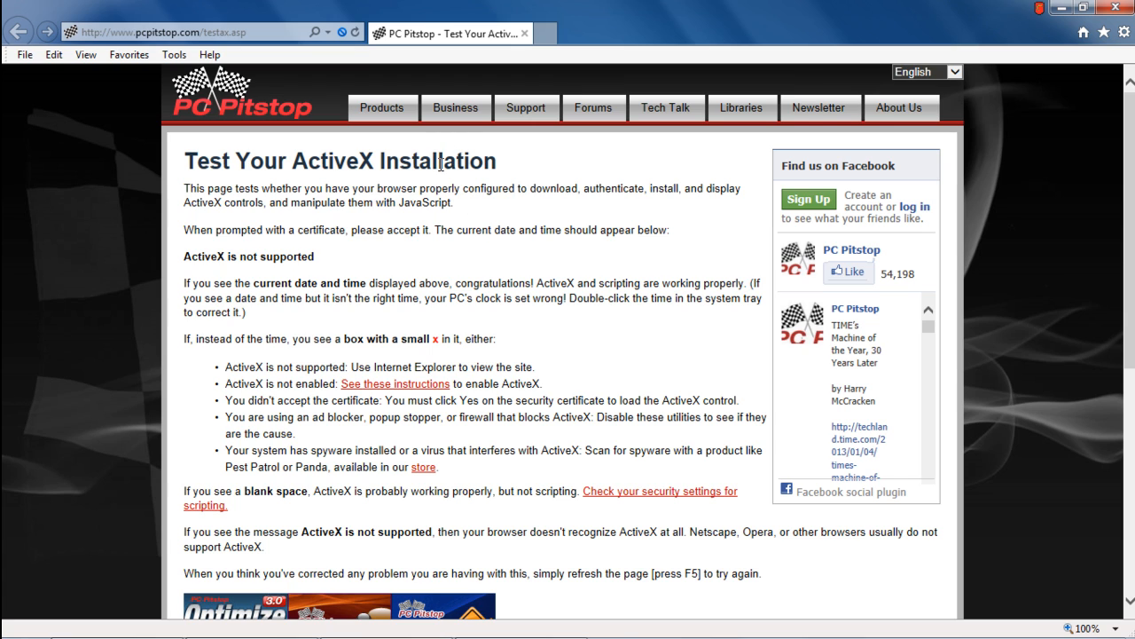
Turn off ActiveX Filtering for the site and allow the control so the page shows the date and time
left_click(341, 32)
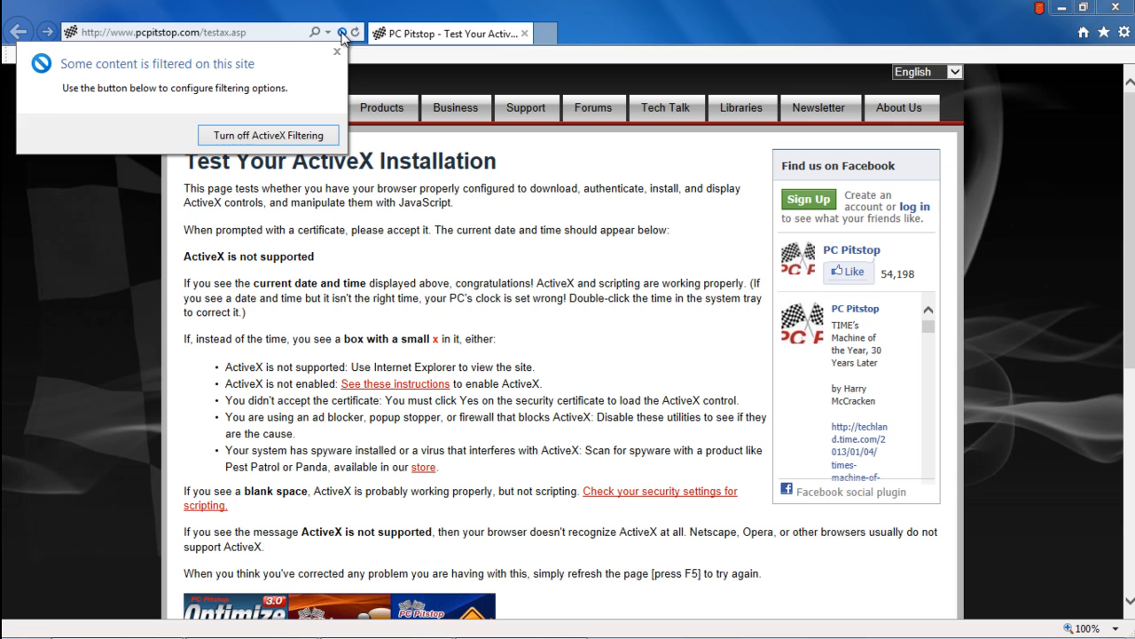
mouse_move(267, 135)
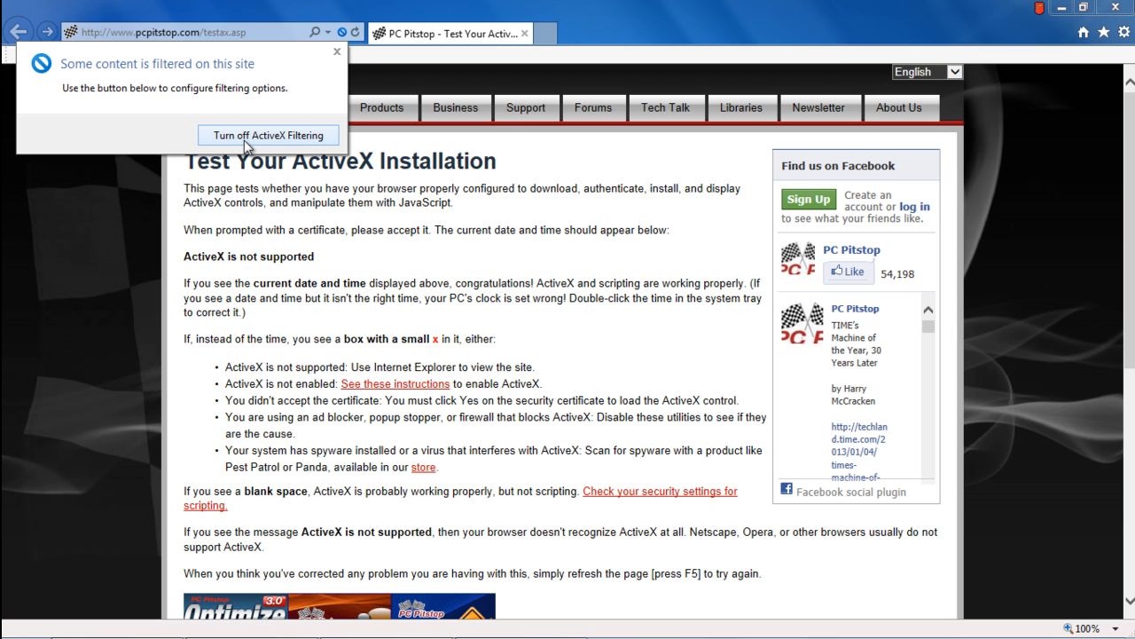
left_click(268, 134)
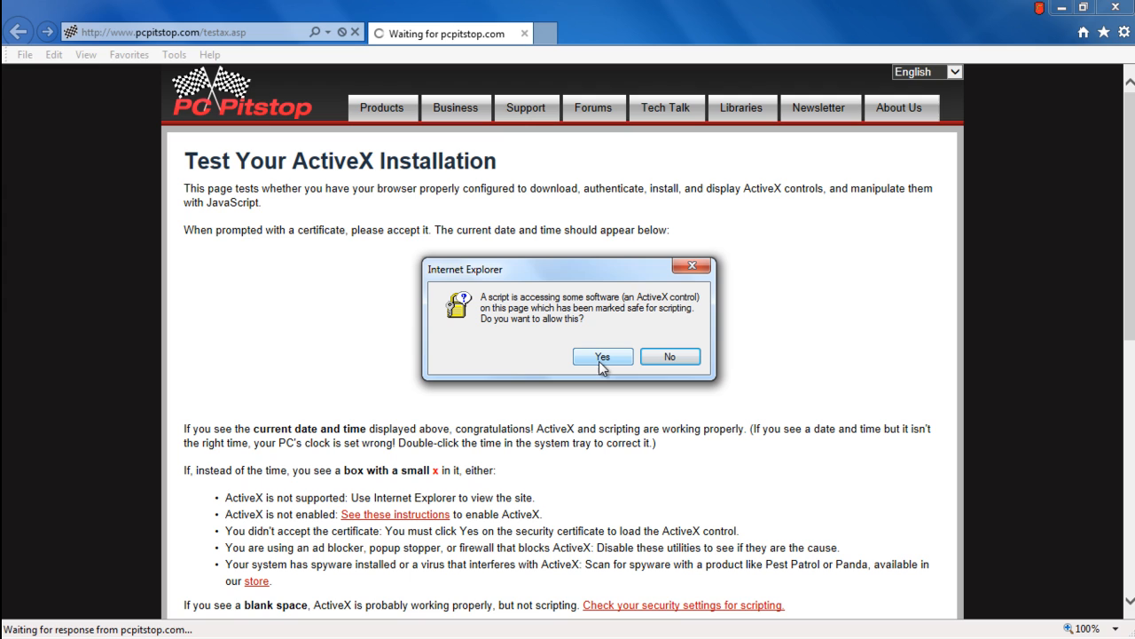
left_click(602, 356)
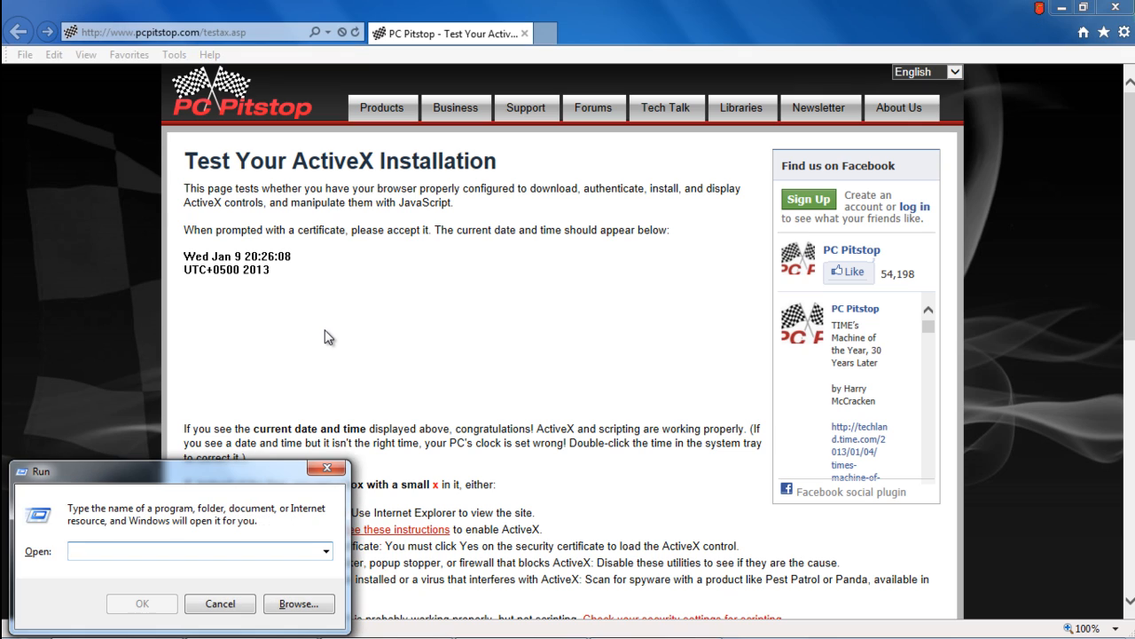
Launch Internet Properties via inetcpl.cpl and open Custom level for the Internet zone on Security
type("inet")
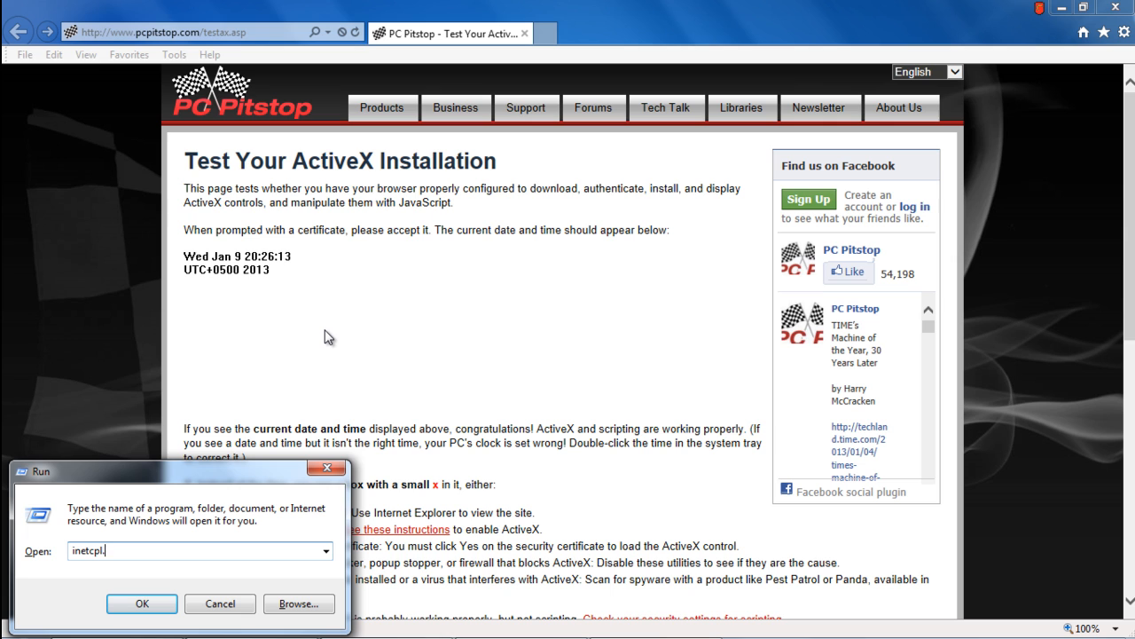
type("cpl")
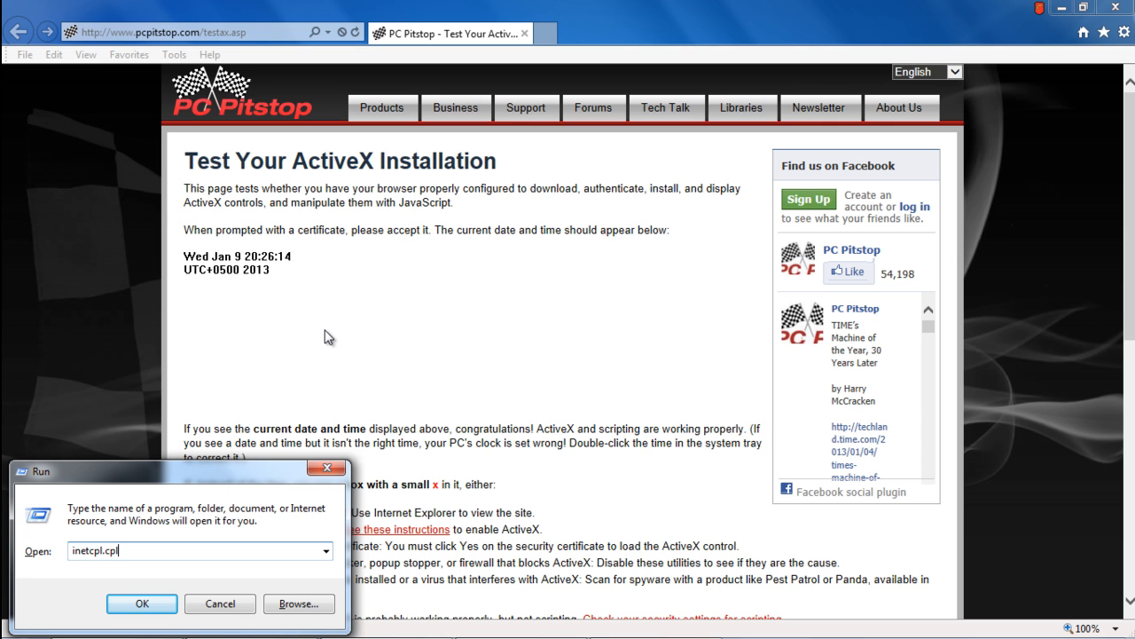
left_click(142, 604)
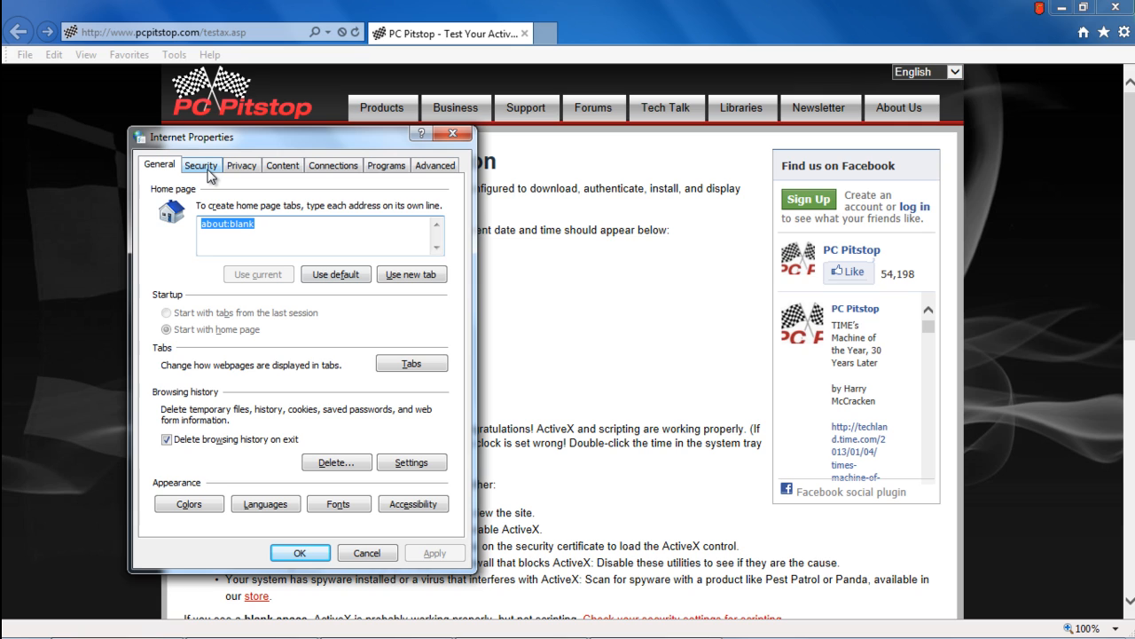
left_click(201, 165)
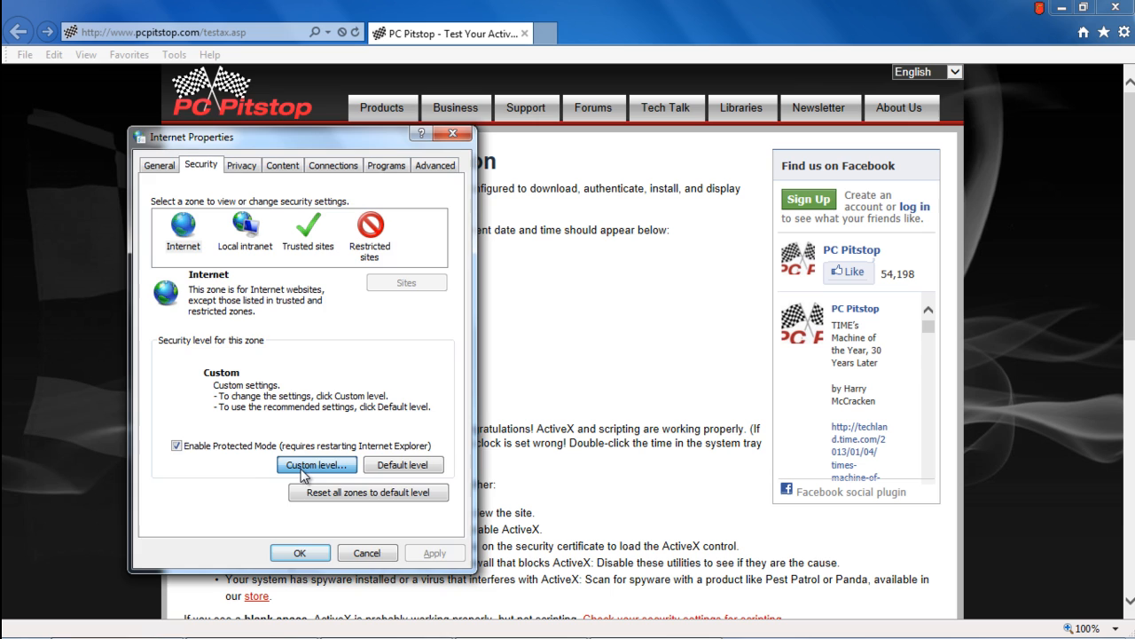
left_click(316, 464)
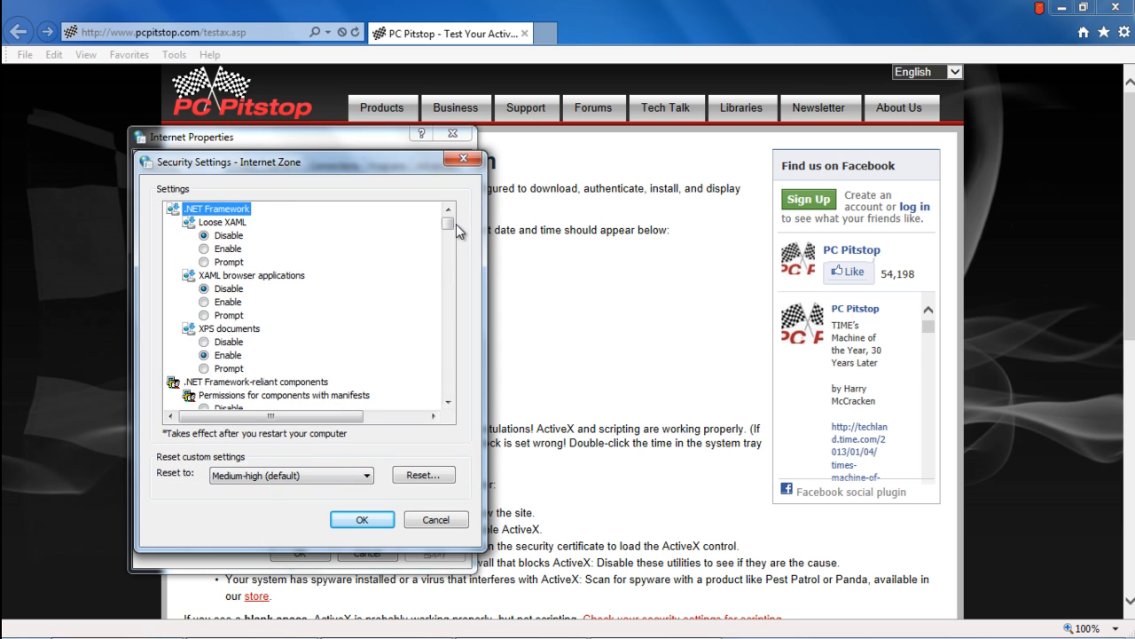
Set Download unsigned ActiveX controls to Prompt and Script safe-marked ActiveX controls to Enable
scroll("down", 3)
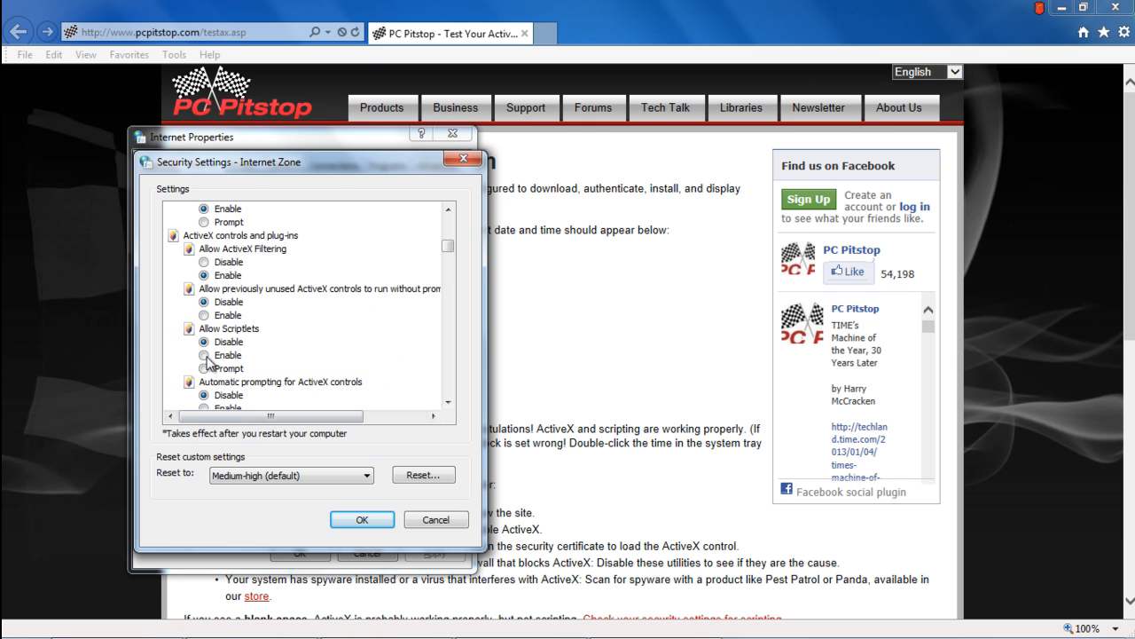
left_click(448, 402)
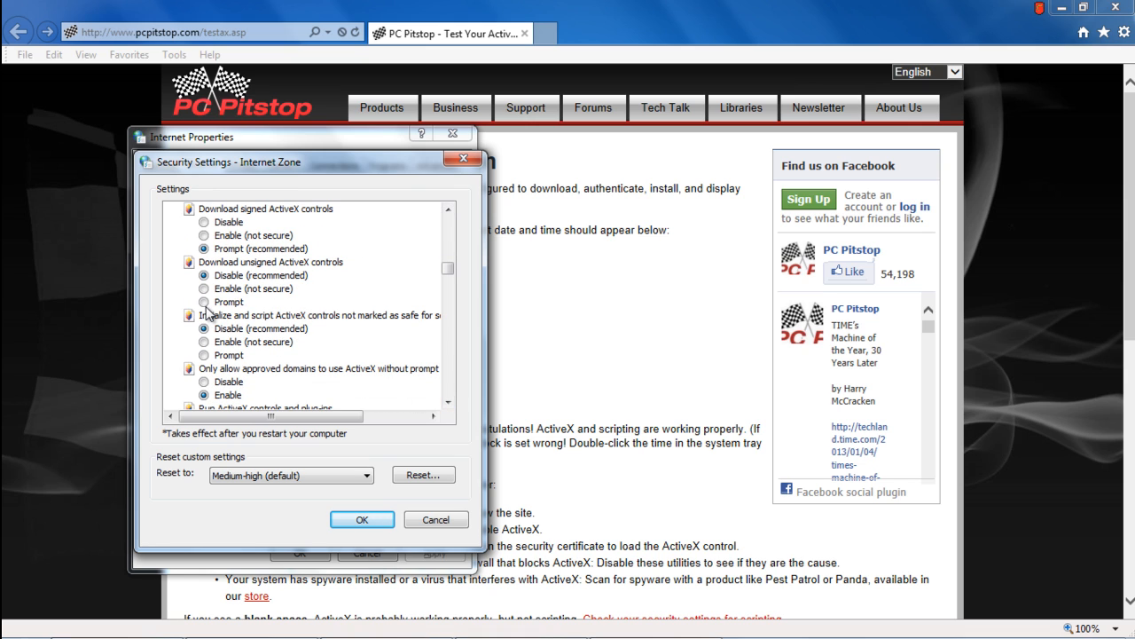
left_click(205, 301)
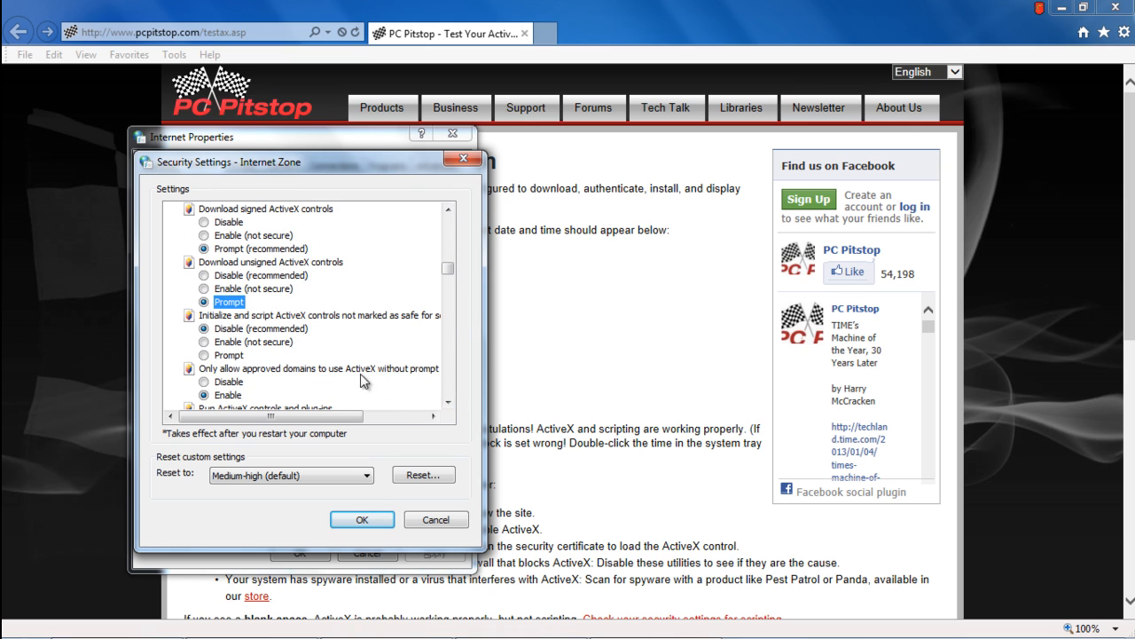
left_click(448, 402)
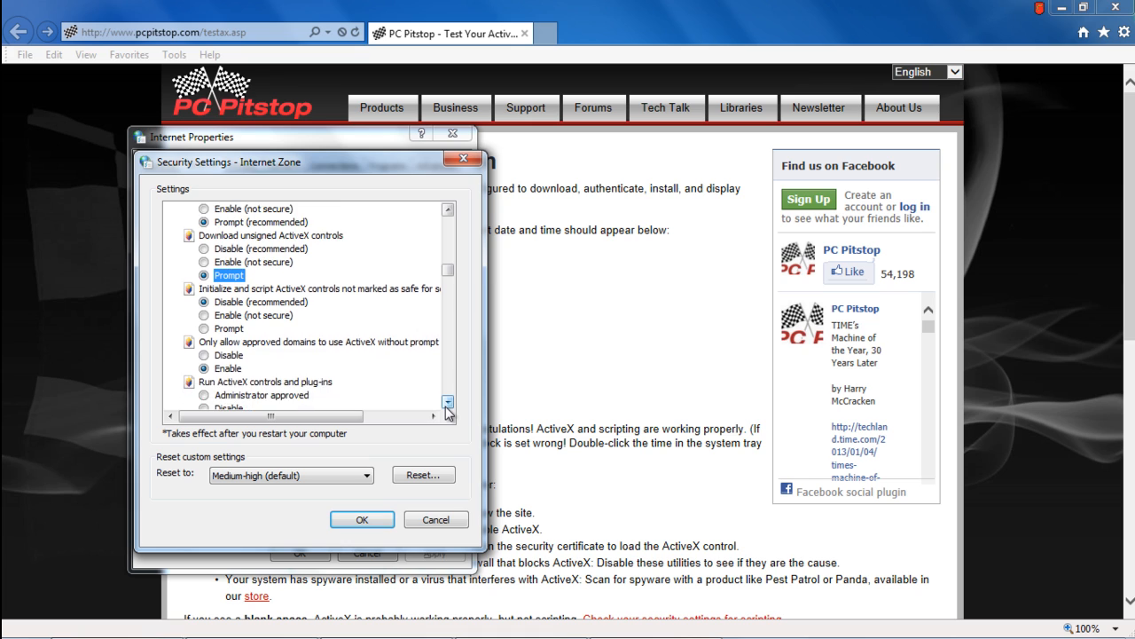
left_click(447, 402)
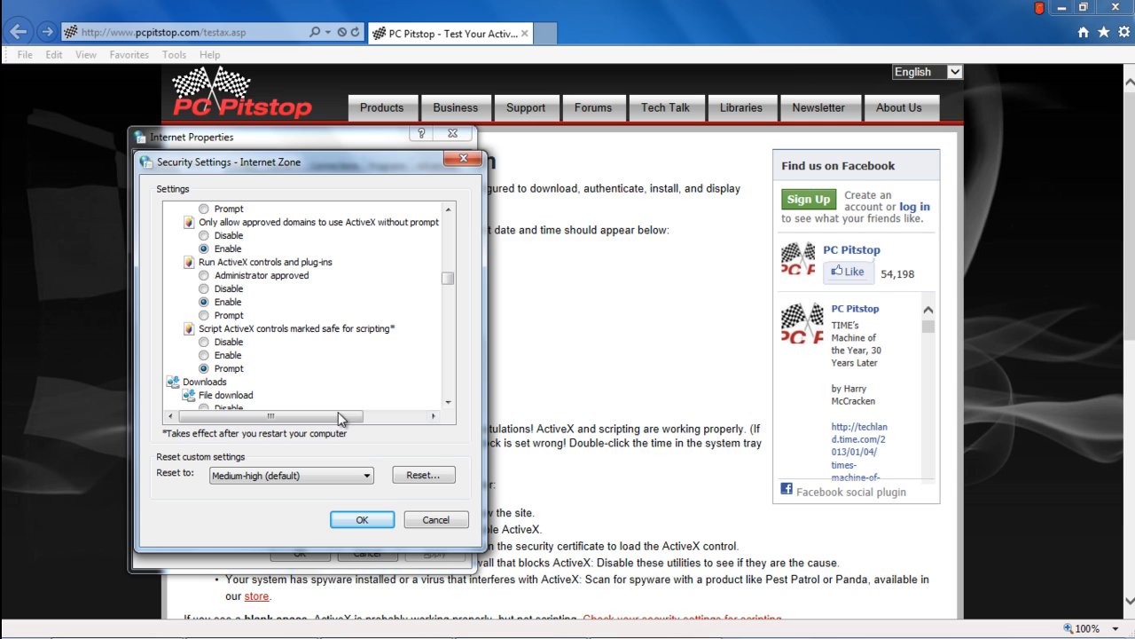
left_click(205, 355)
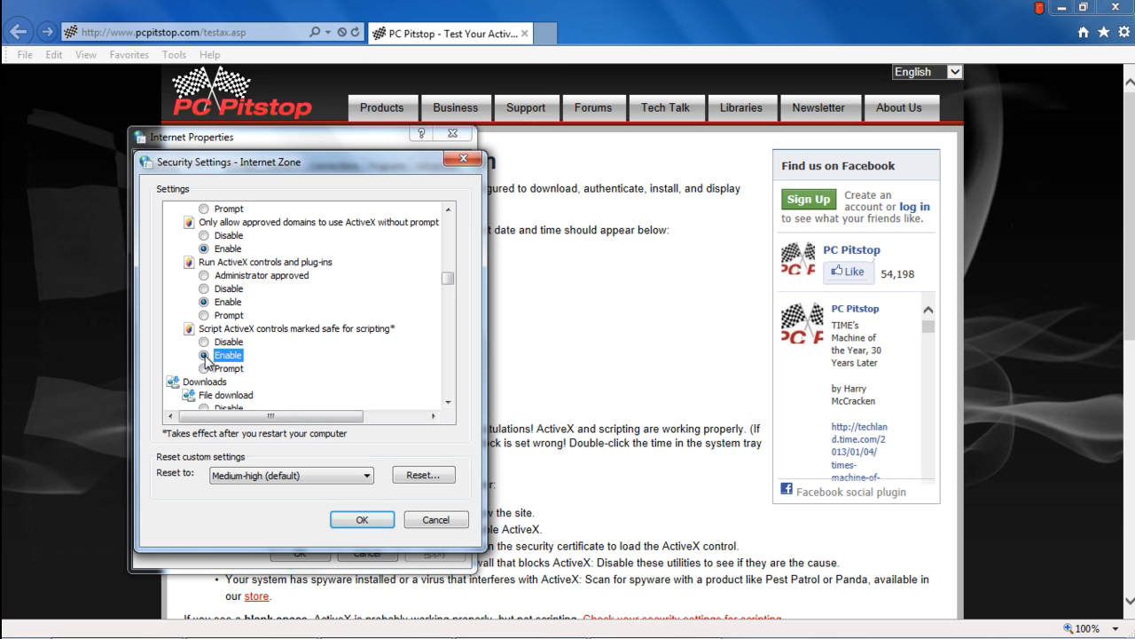